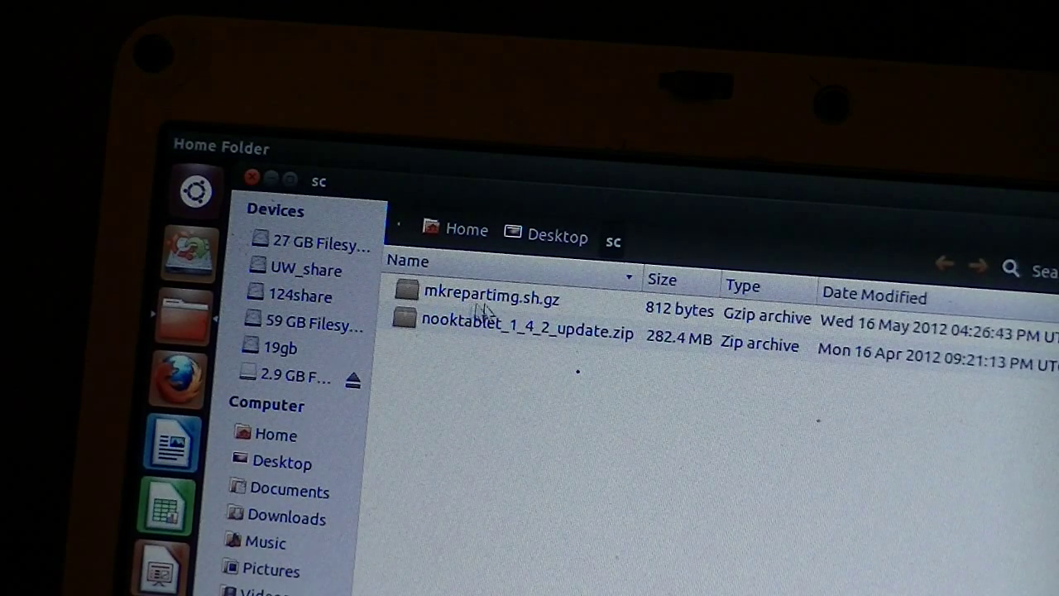
mouse_move(543, 306)
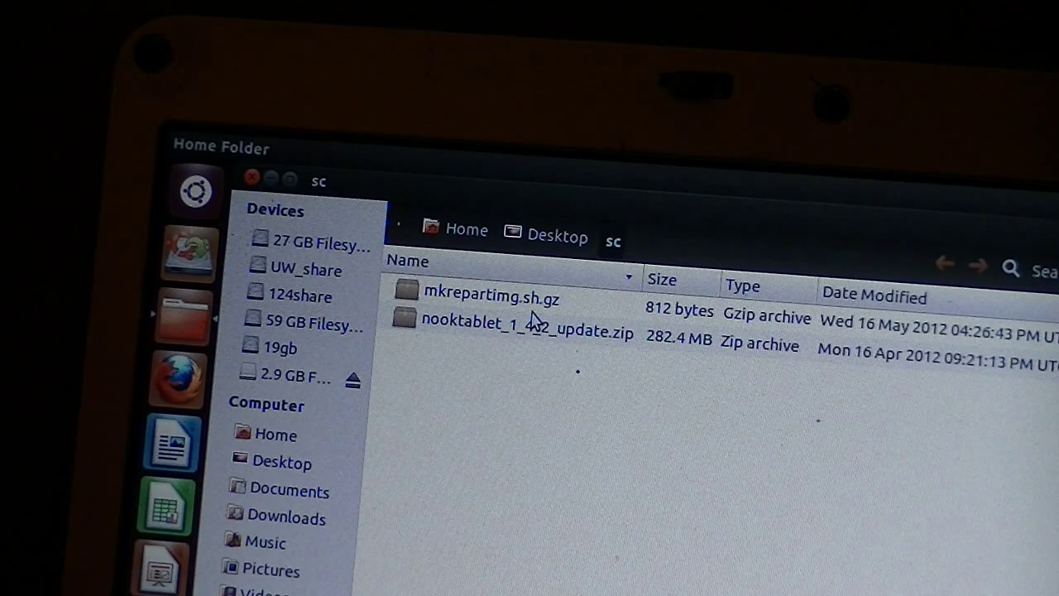
mouse_move(579, 306)
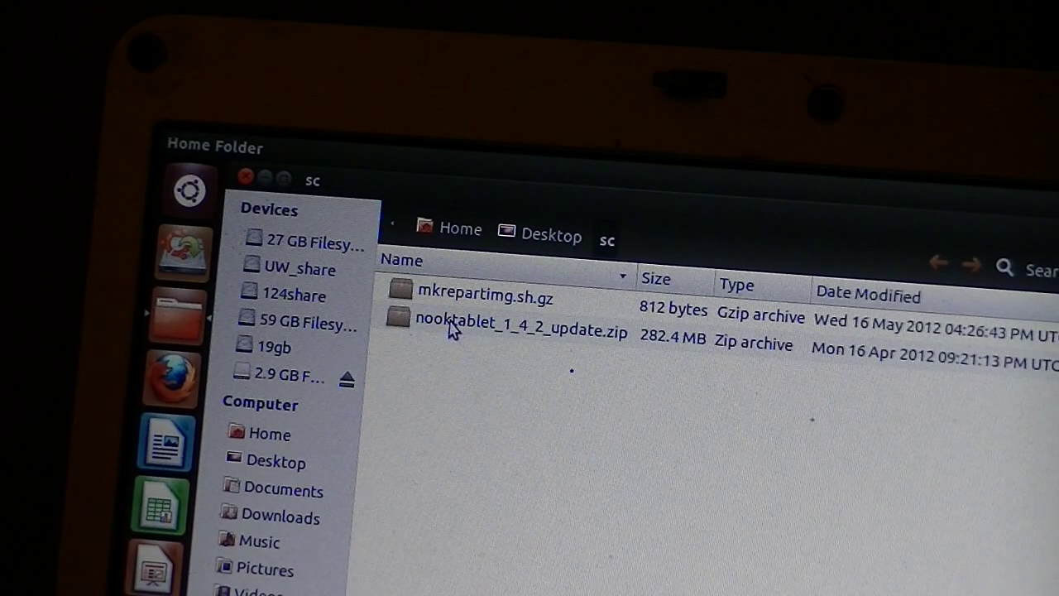
mouse_move(603, 348)
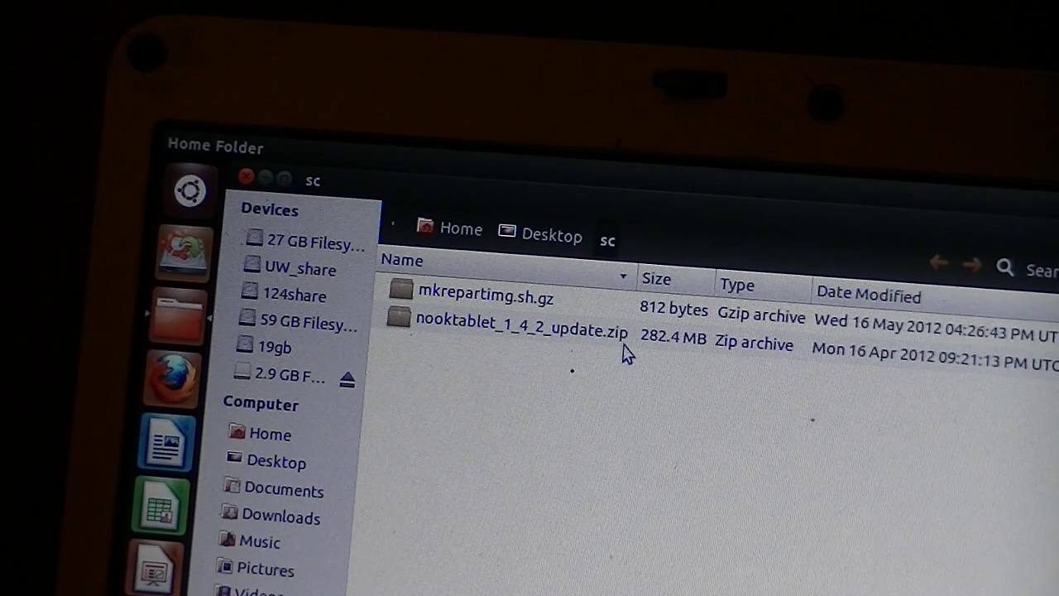
mouse_move(586, 354)
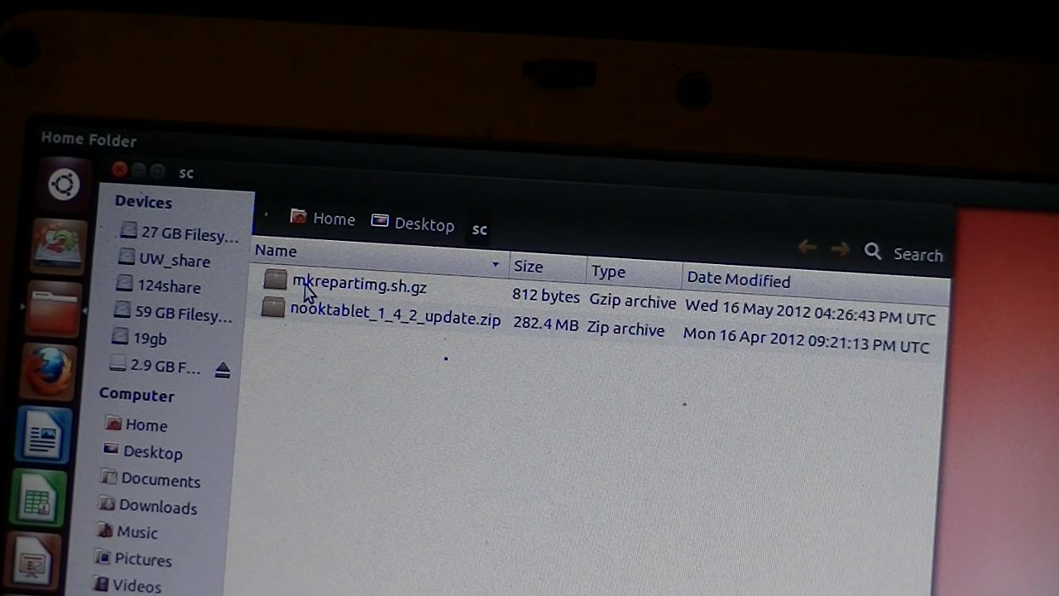
Extract mkrepartimg.sh from the .gz archive and tick 'Allow executing file as program' in its Permissions
right_click(360, 285)
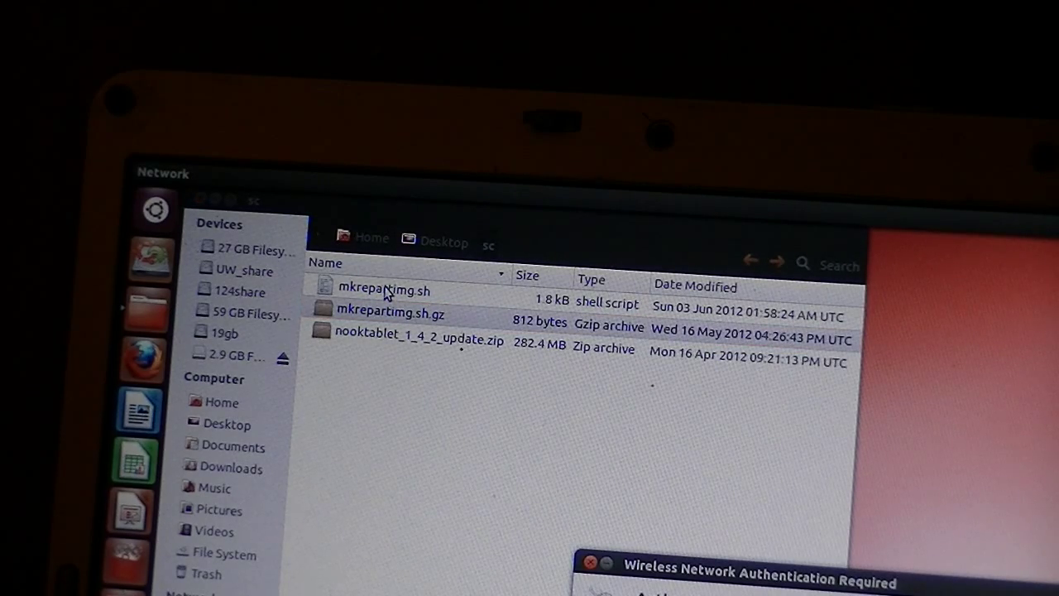
right_click(384, 290)
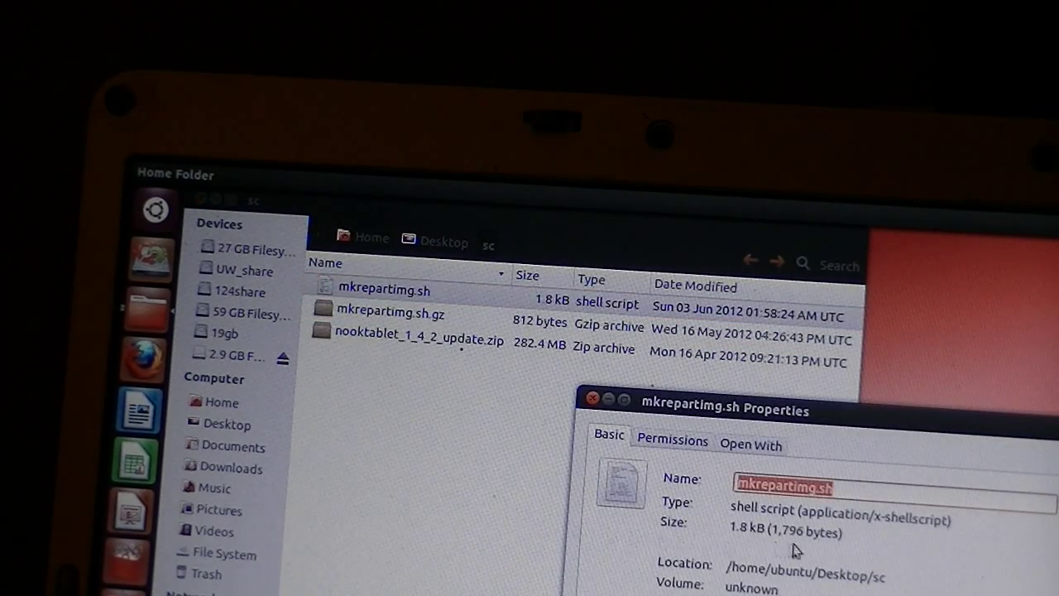
click(672, 441)
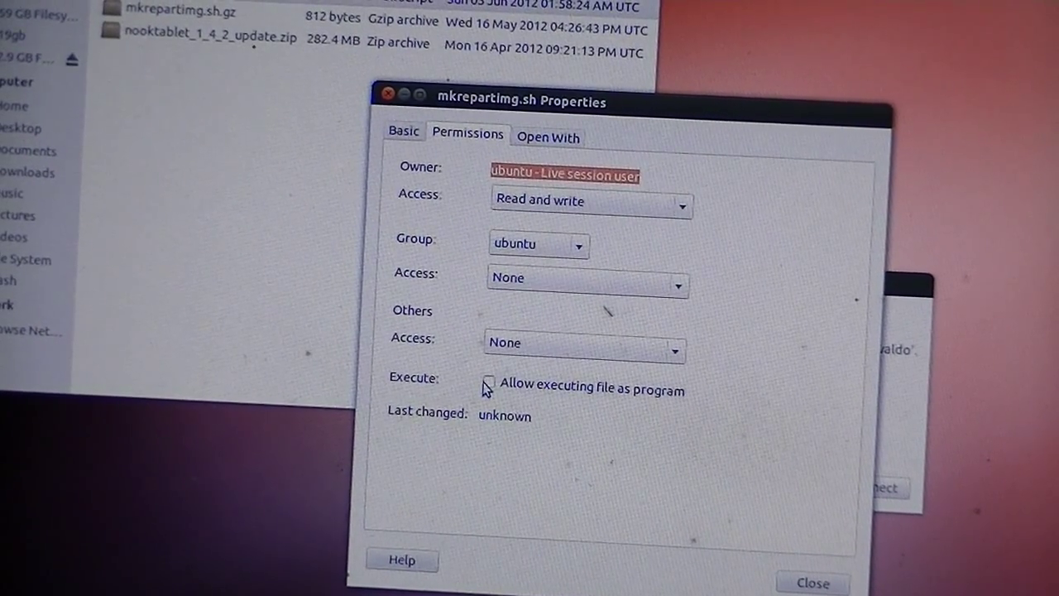
click(488, 388)
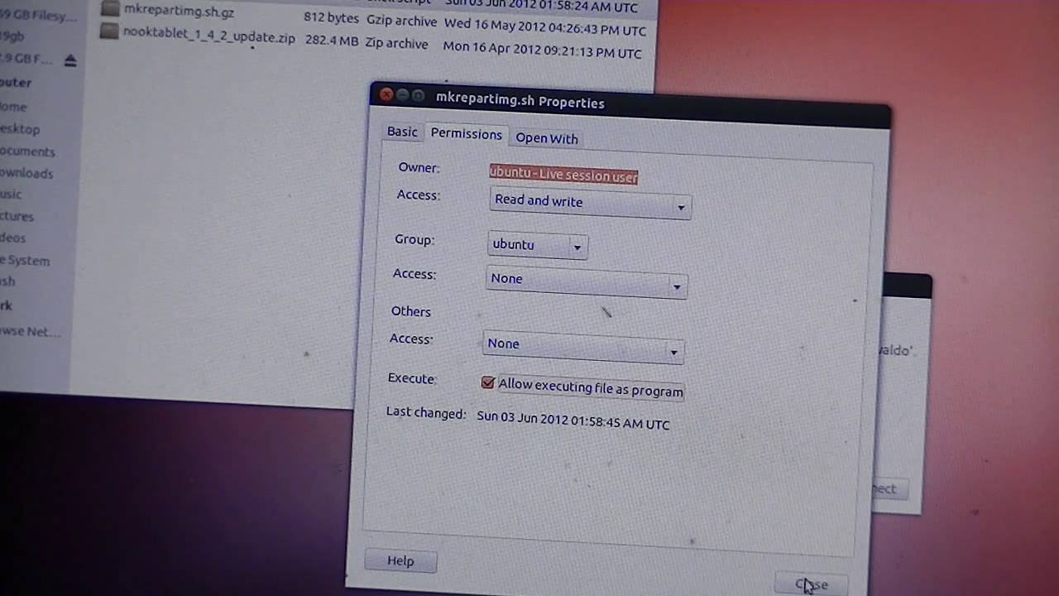
click(811, 583)
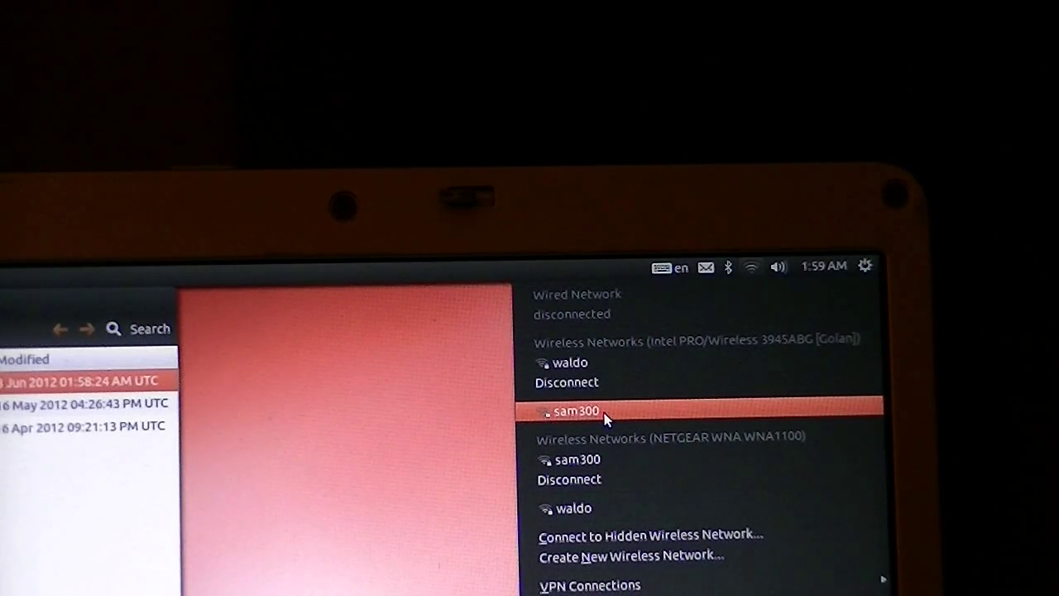
mouse_move(722, 437)
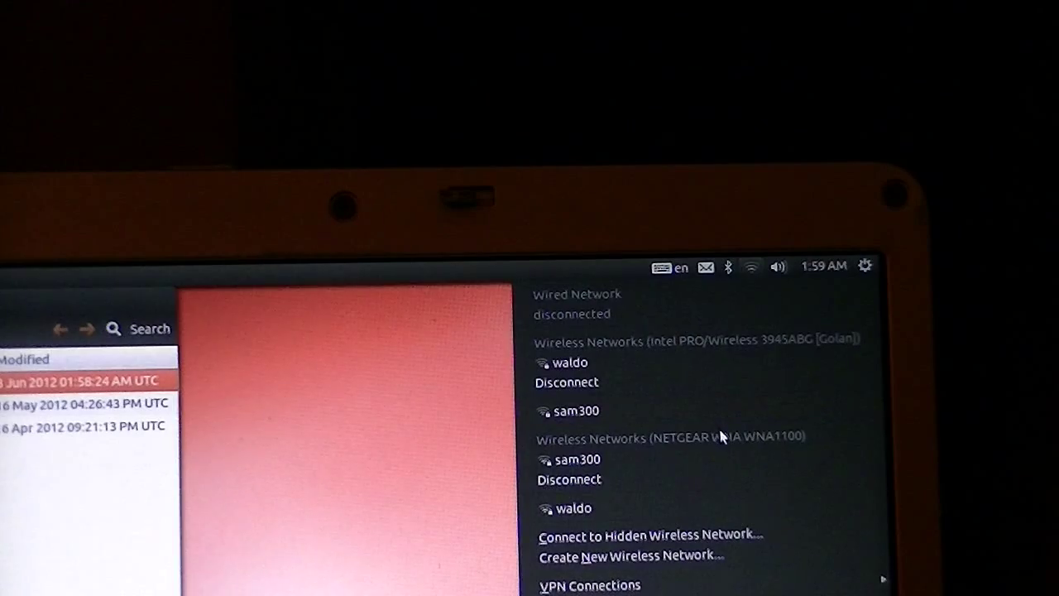
Connect to the sam300 wireless network from the network indicator menu
click(751, 267)
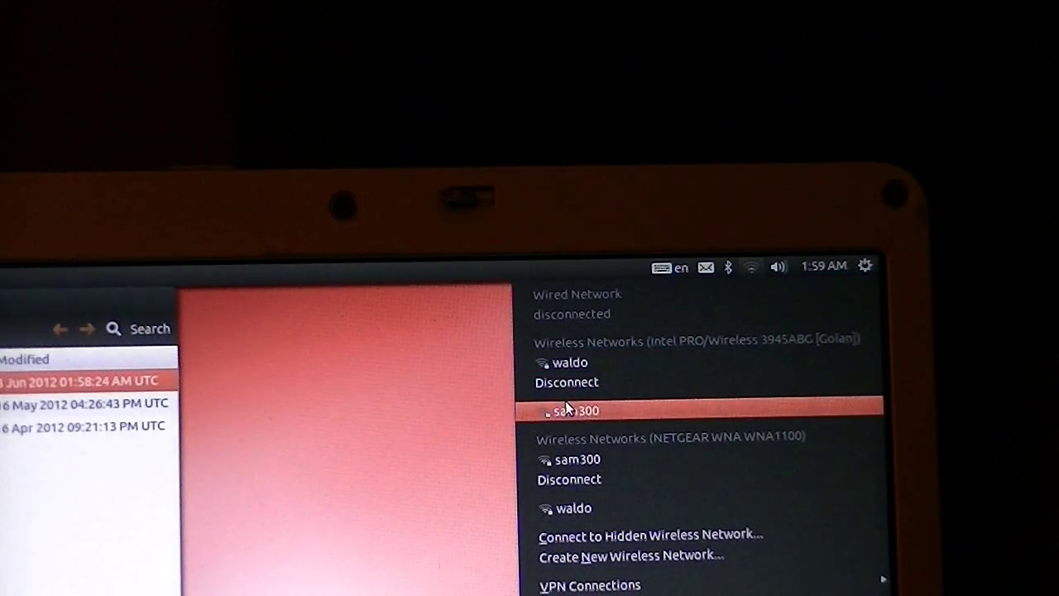
click(573, 410)
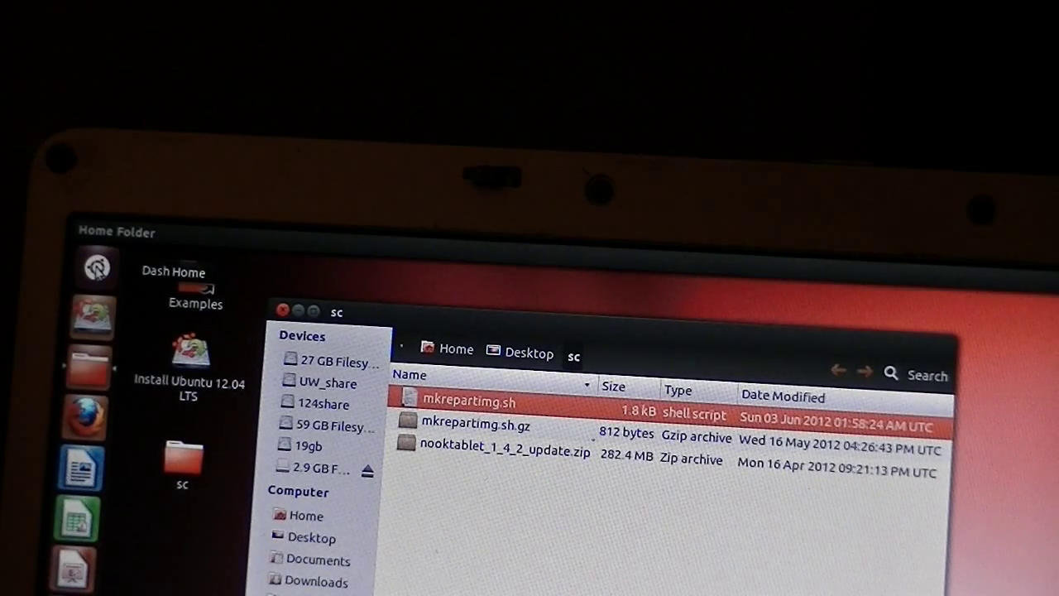
Search 'term' in the Dash to launch a Terminal window
click(96, 268)
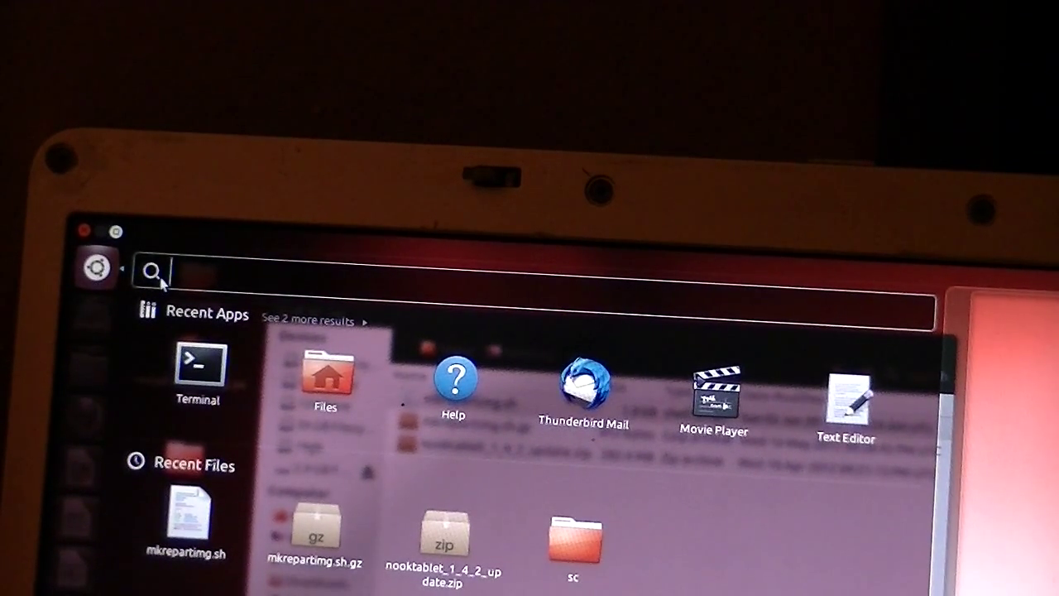
text(term)
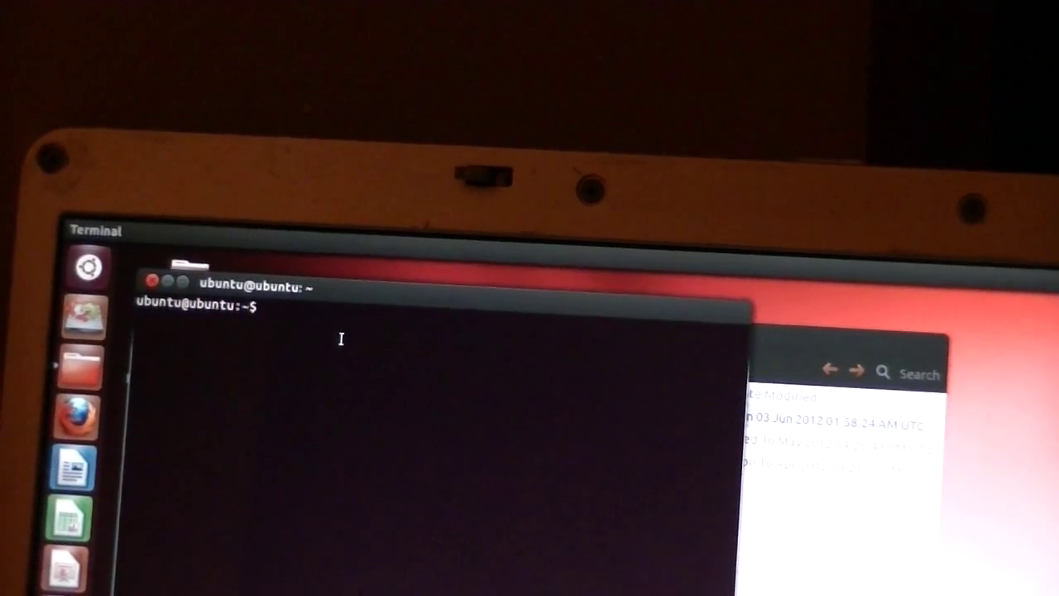
Change directory into Desktop/sc, list its files, and begin typing sudo ./mkrepartimg.sh
text(cd)
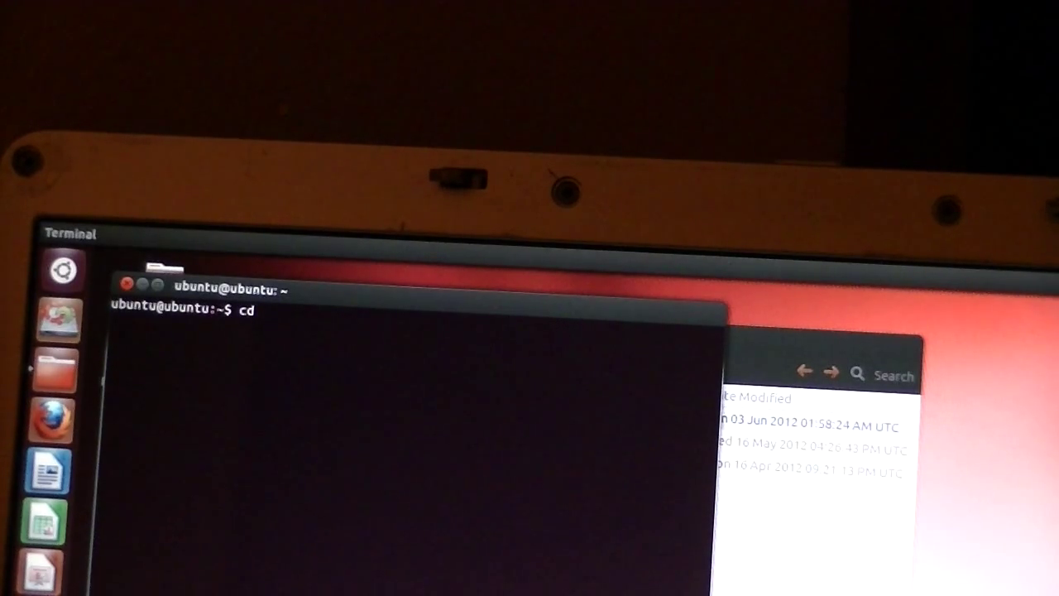
text(Desk)
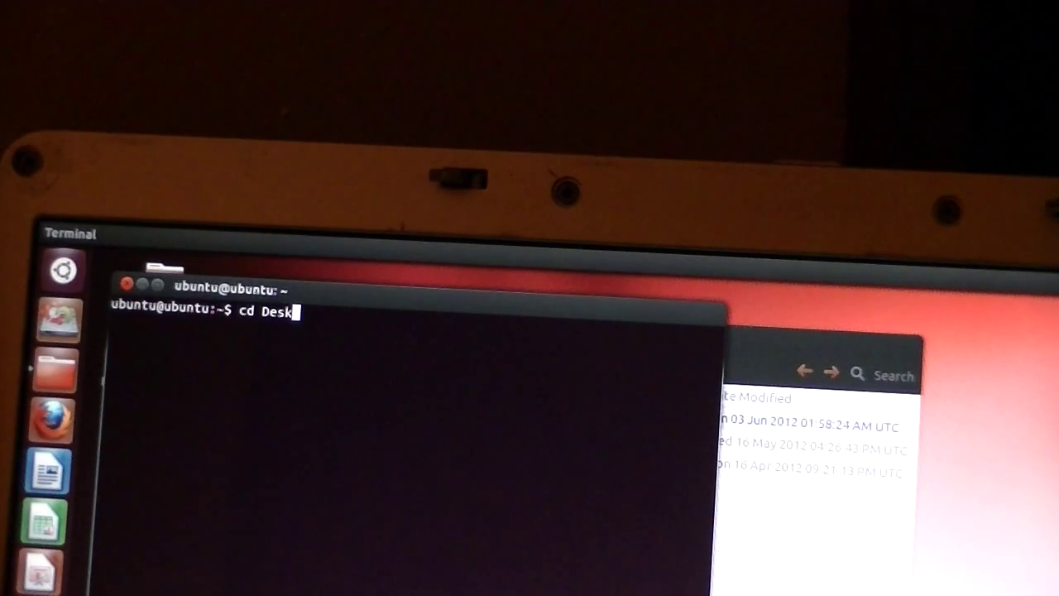
text(top)
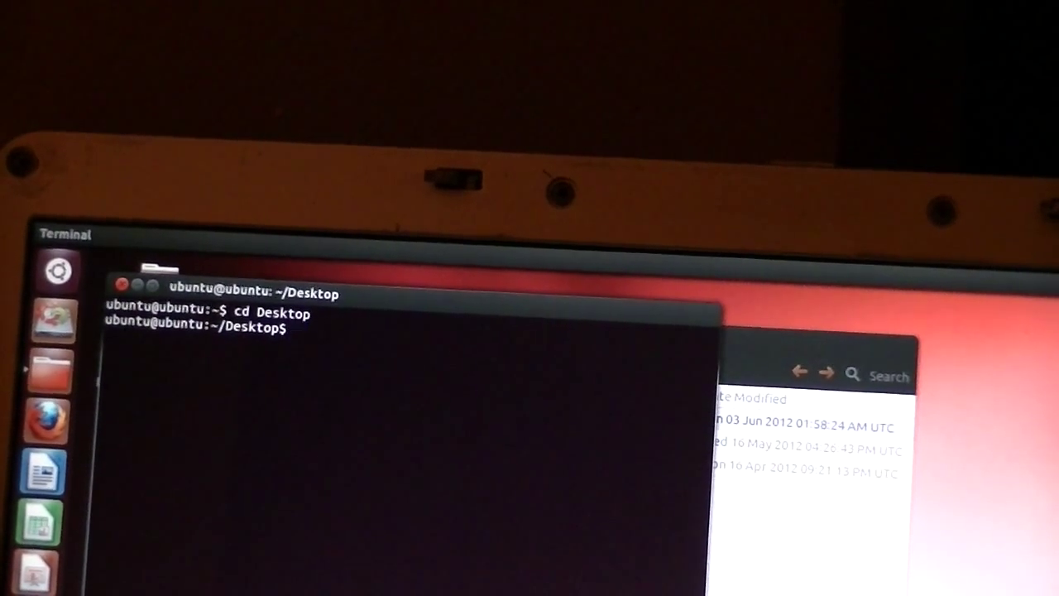
text(cd sc)
text(dir)
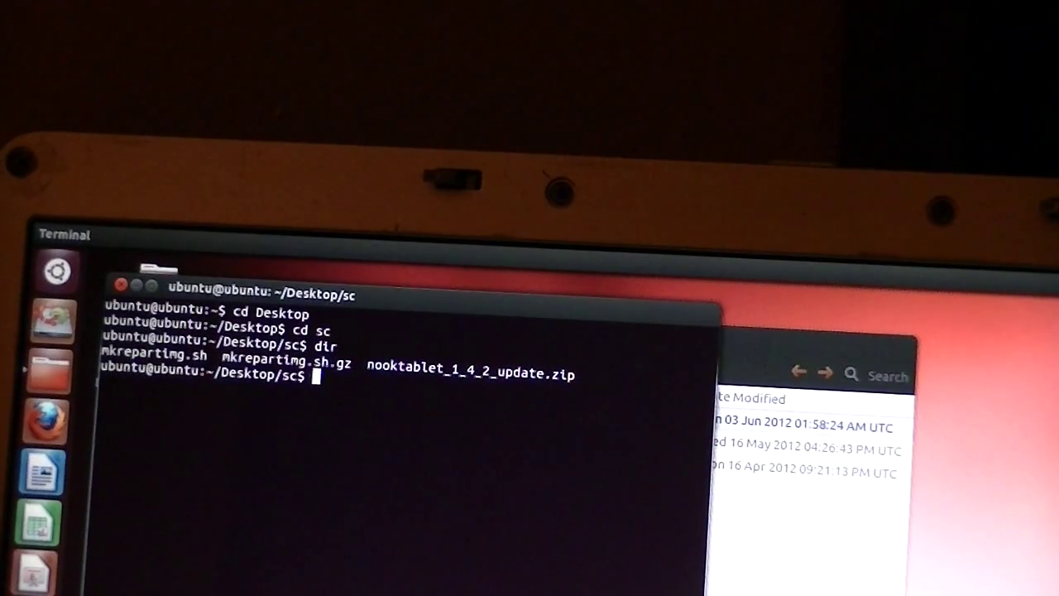
text(sudo ./mkr)
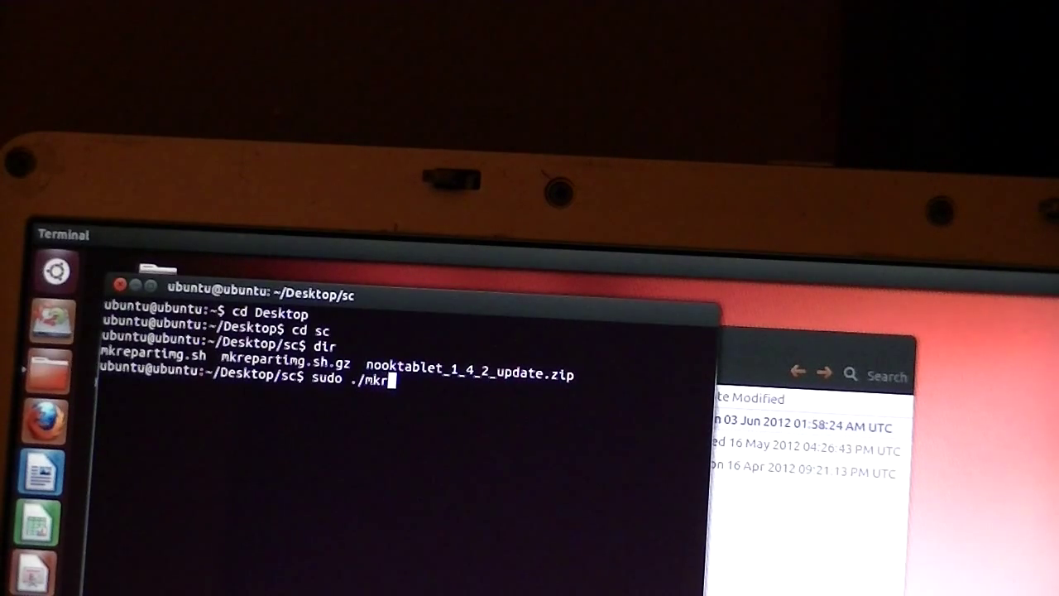
text(epart)
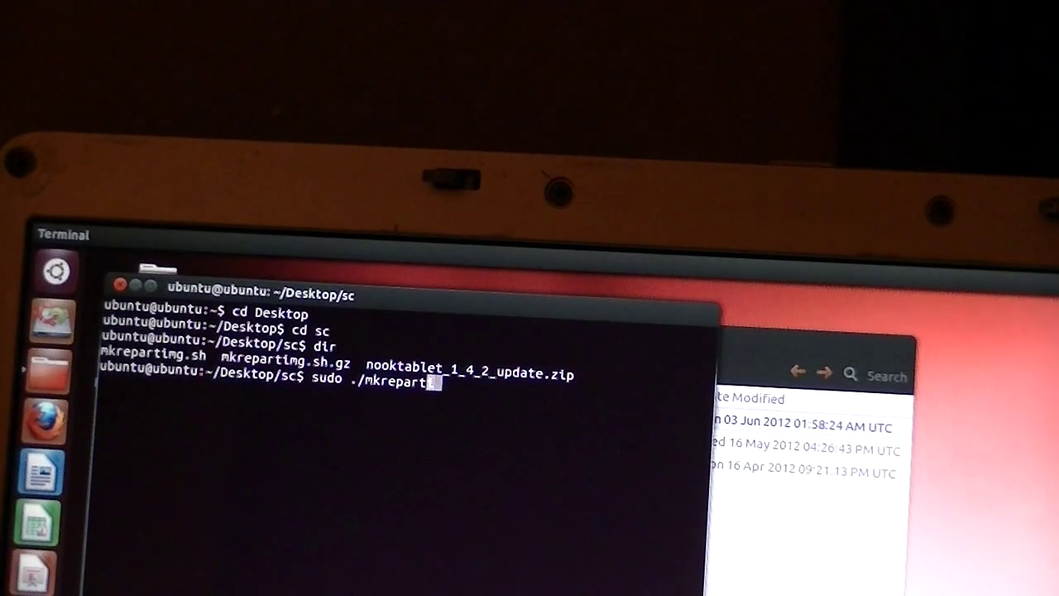